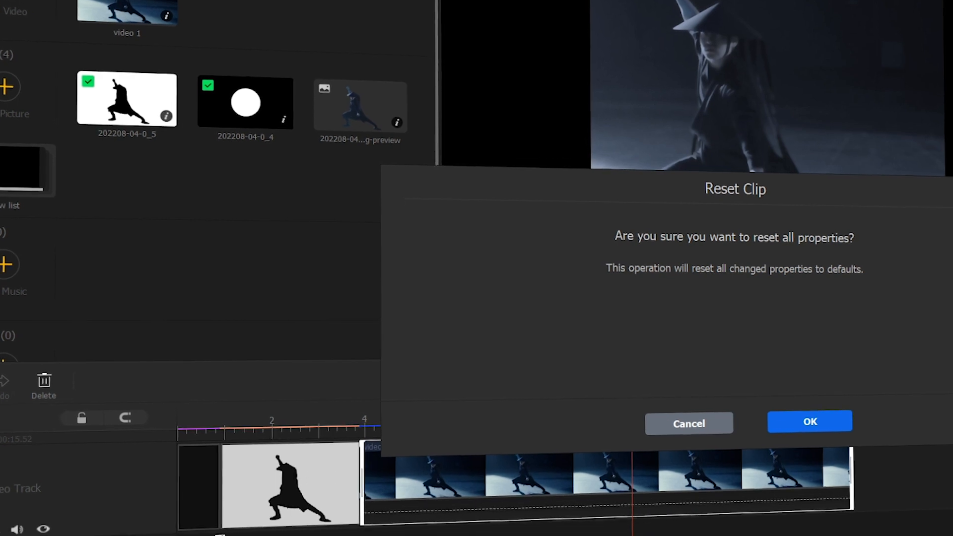
Confirm the Reset Clip dialog so all of the clip's properties return to defaults
left_click(810, 421)
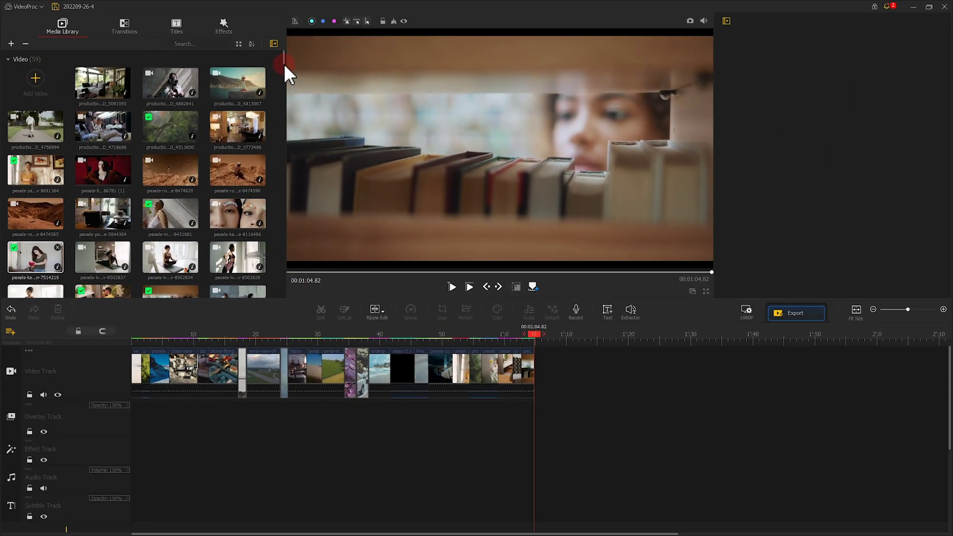
Remove all unused media from the library, then move the playhead to about 12 seconds
scroll("down", 3)
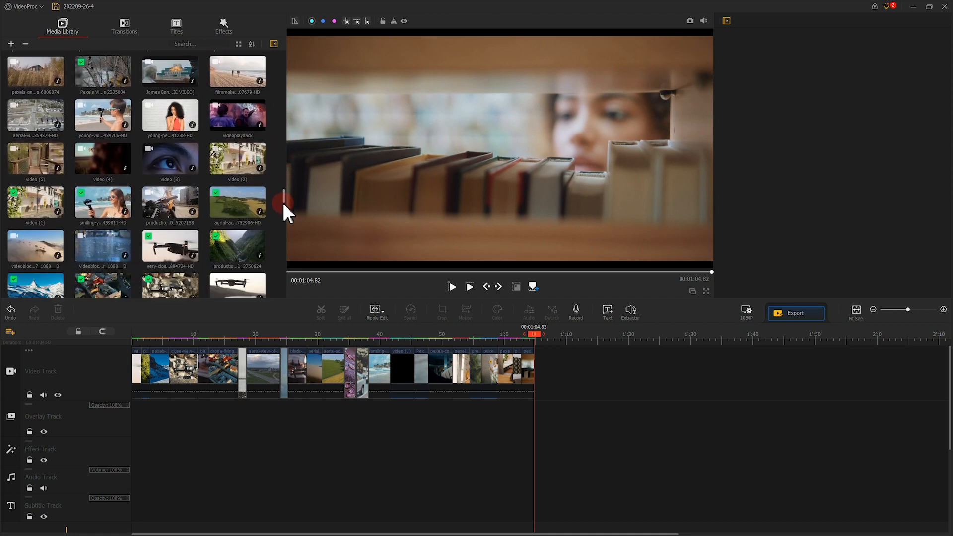
scroll("down", 3)
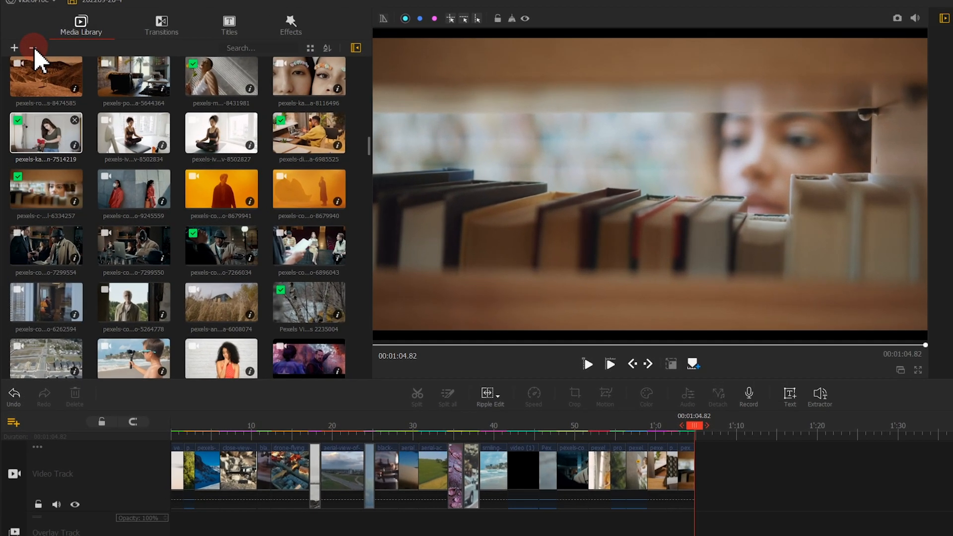
left_click(31, 47)
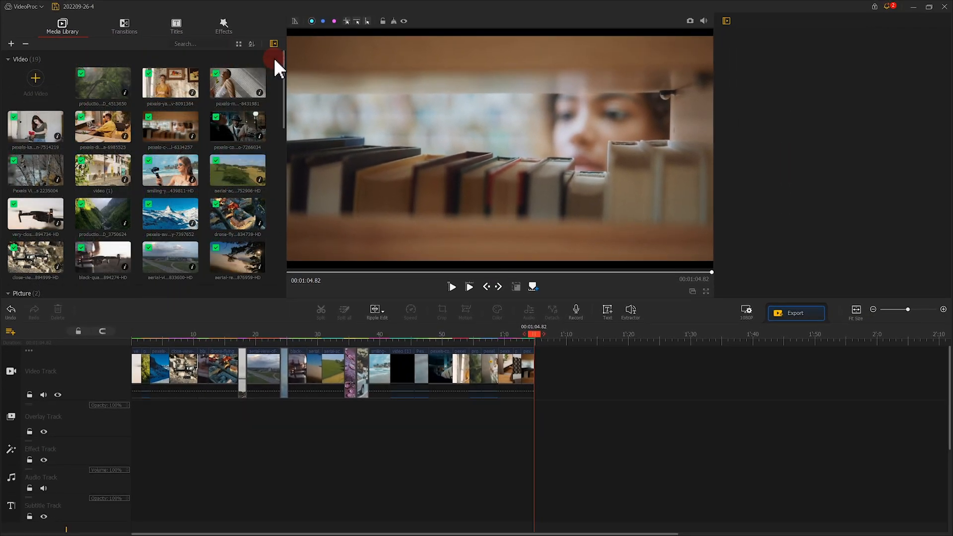
left_click(213, 333)
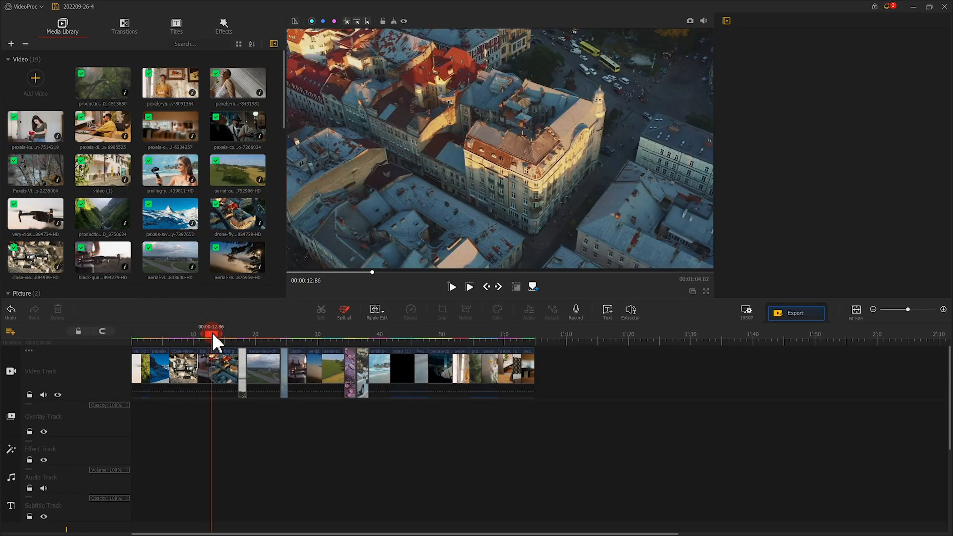
left_click(450, 286)
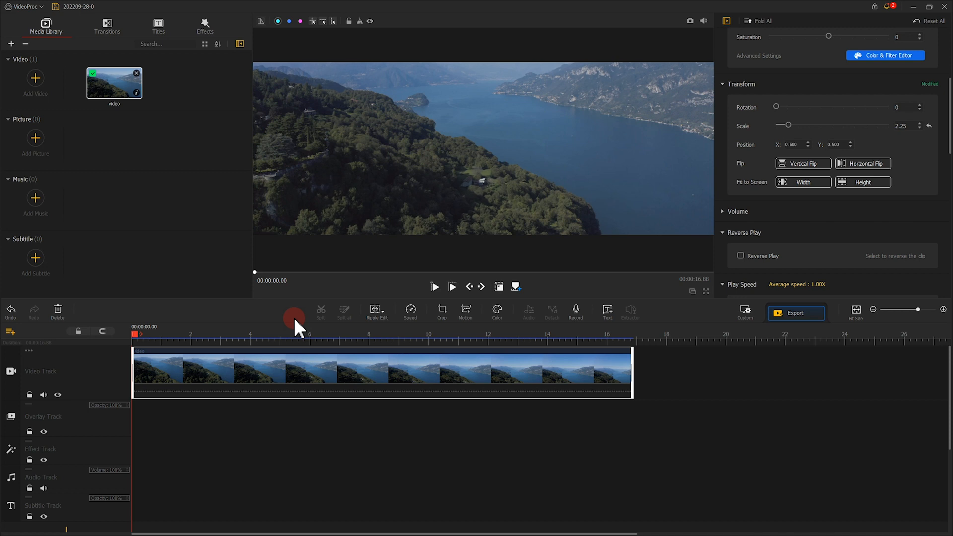
mouse_move(436, 287)
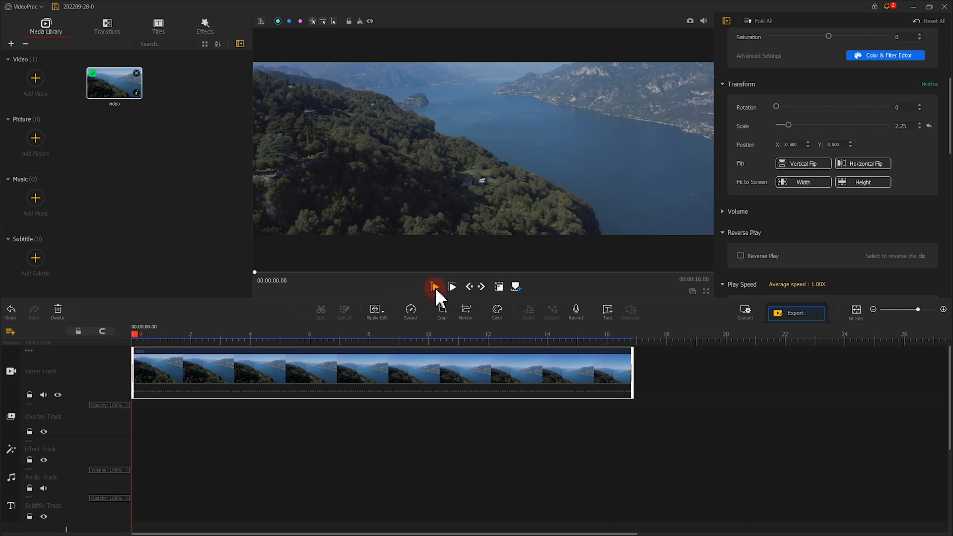
Collapse the media library and clip properties panels and play the lake clip in the widened preview
left_click(452, 286)
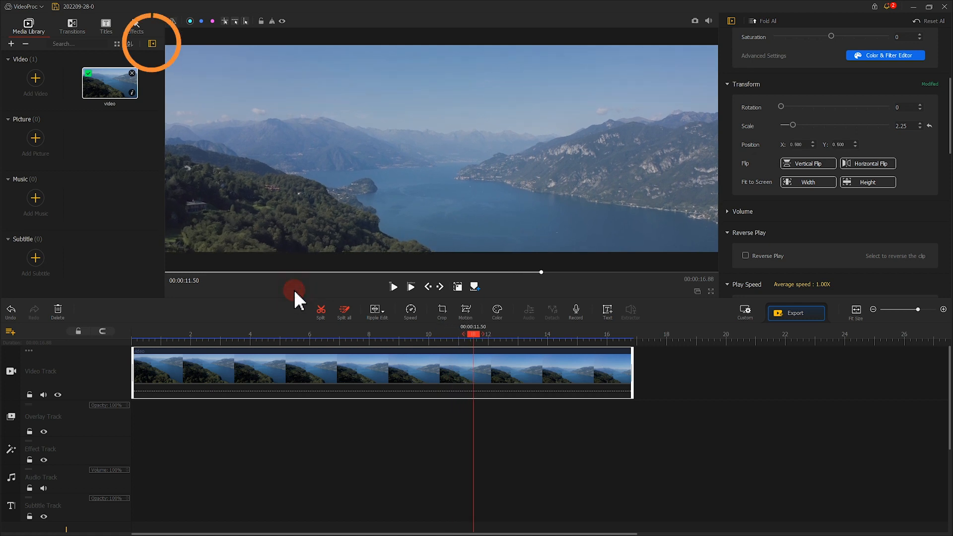
left_click(151, 44)
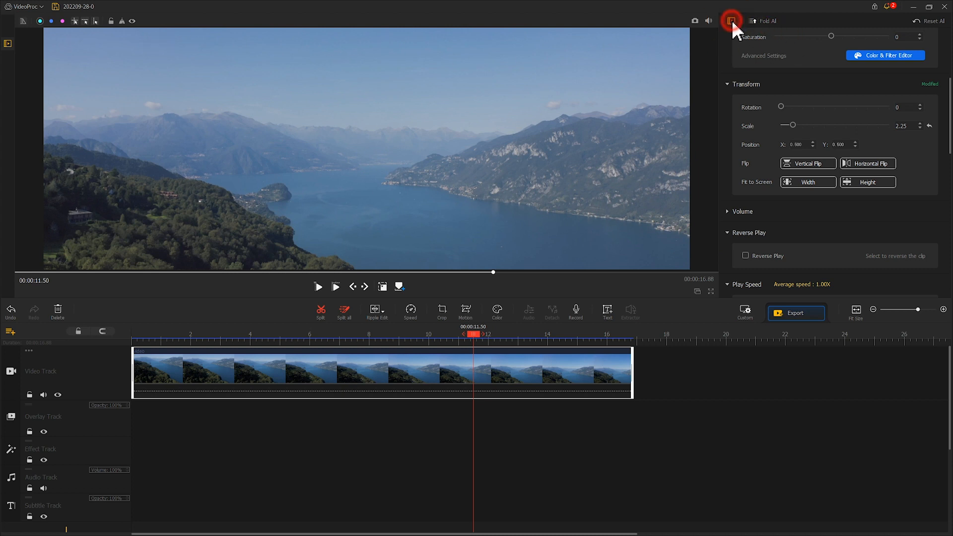
left_click(732, 20)
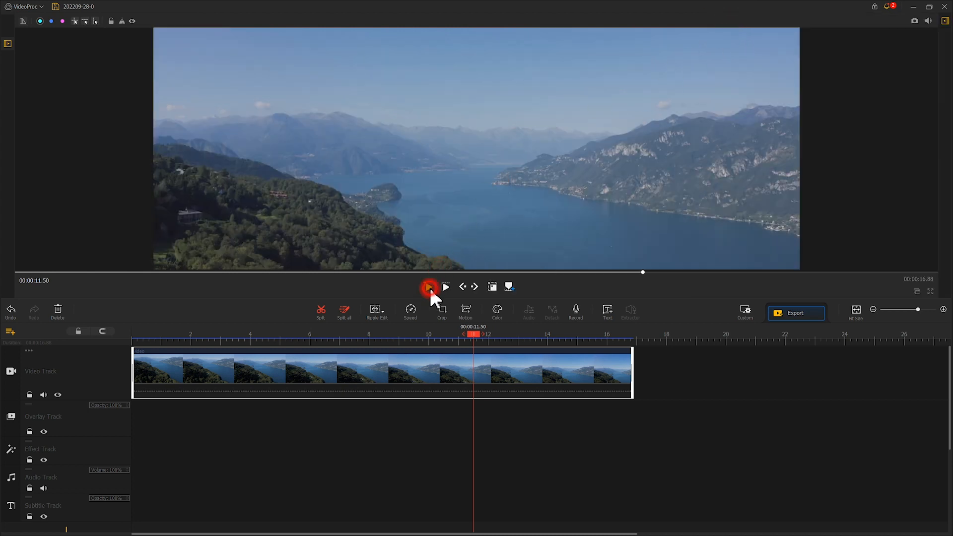
left_click(427, 287)
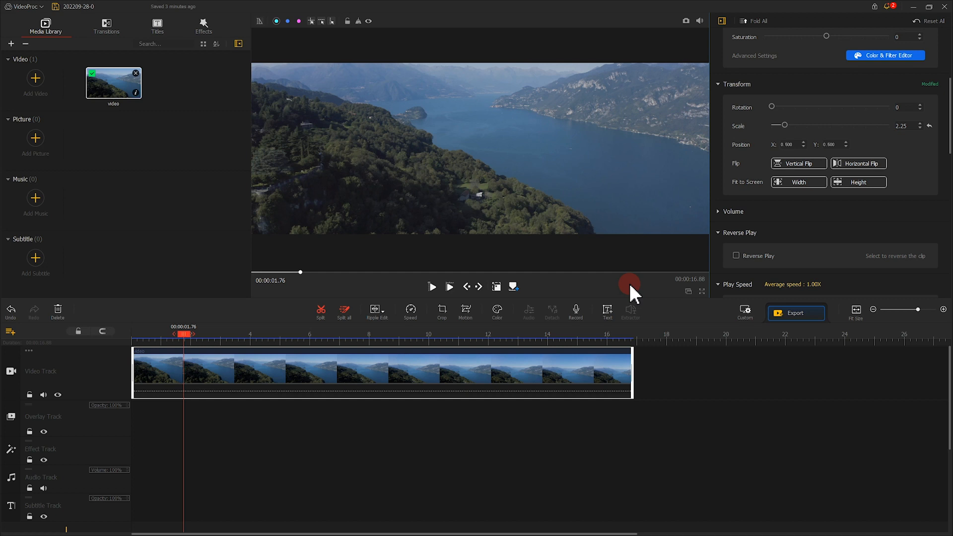
mouse_move(688, 292)
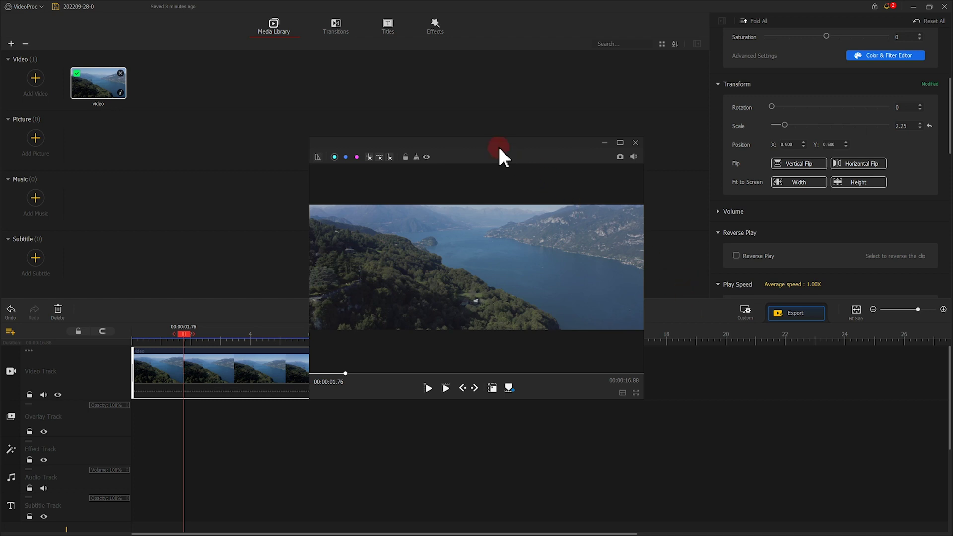
Drag the floating preview window to a new spot on screen before re-docking it
left_click_drag(498, 150, 605, 99)
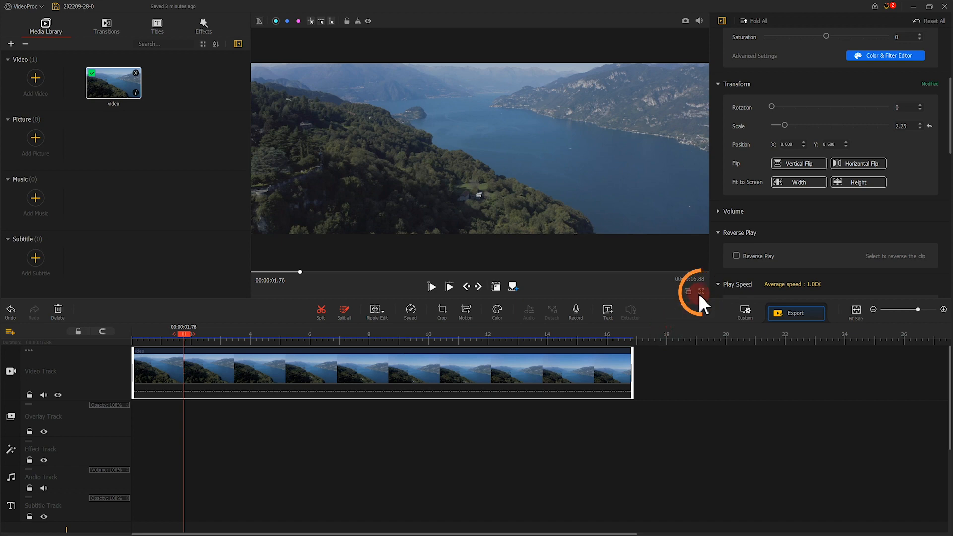
Switch the preview player to full screen
left_click(705, 292)
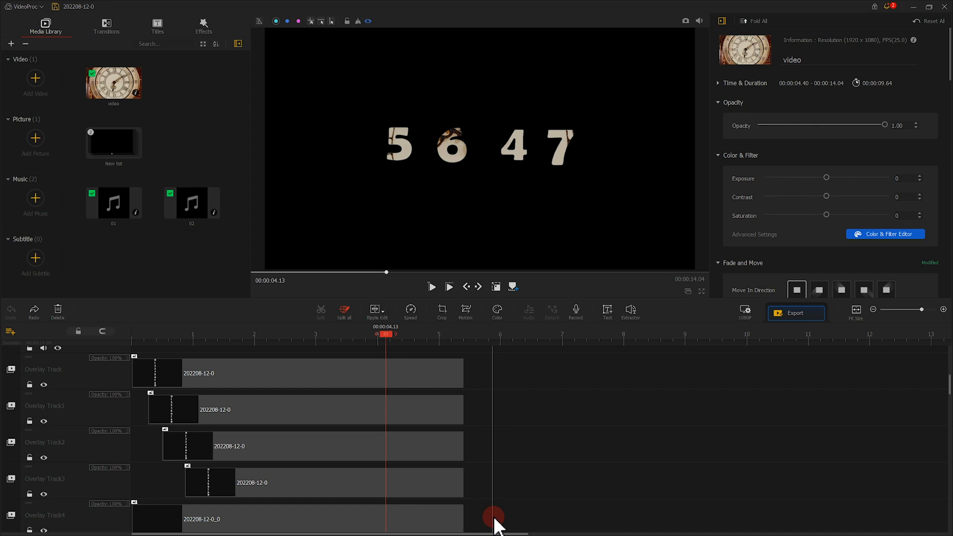
Marquee-select the overlay clips, select the top-track clip, and undo the last timeline edit
left_click_drag(496, 519, 401, 383)
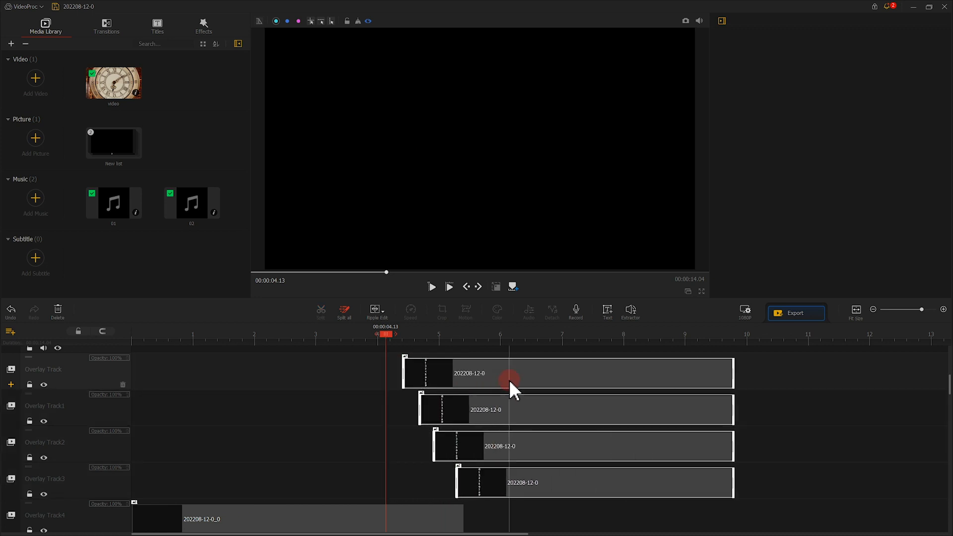
left_click(10, 311)
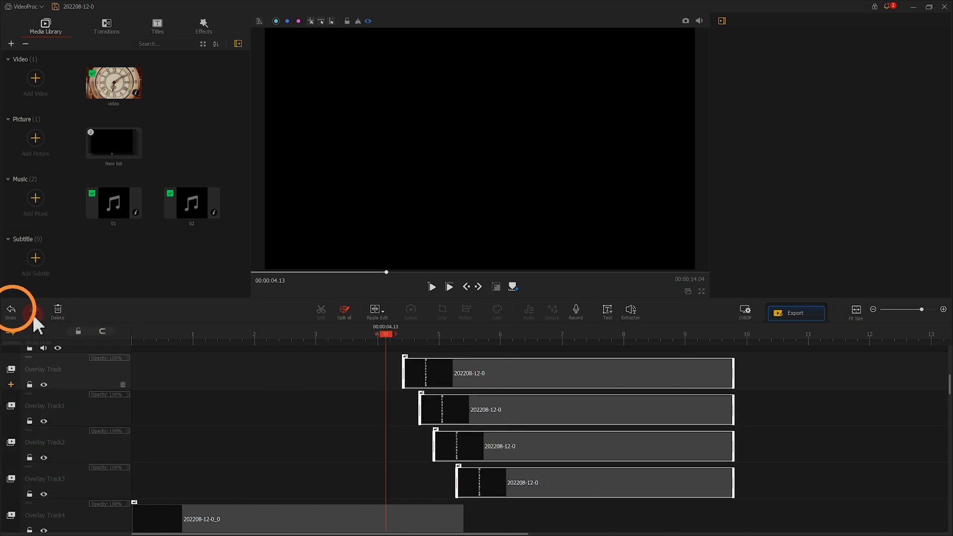
left_click(11, 311)
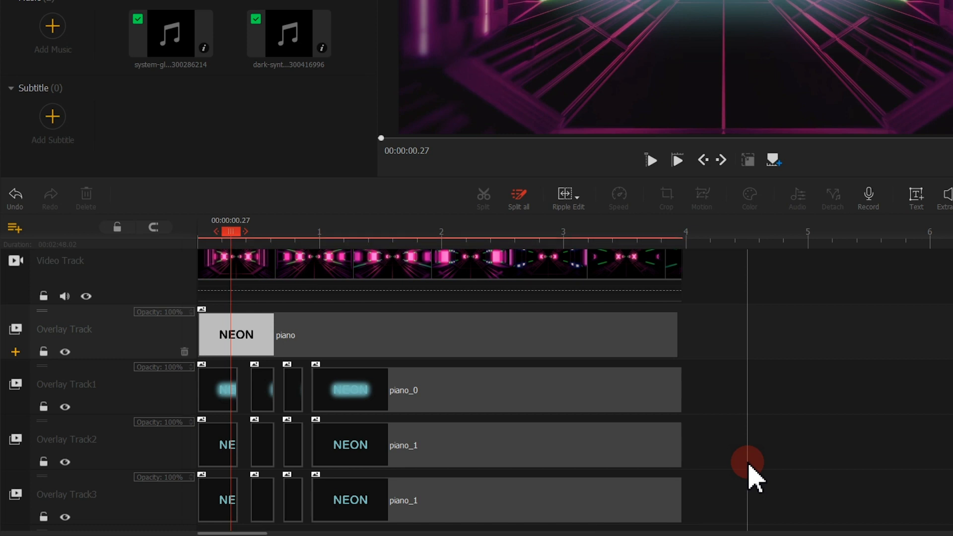
mouse_move(14, 242)
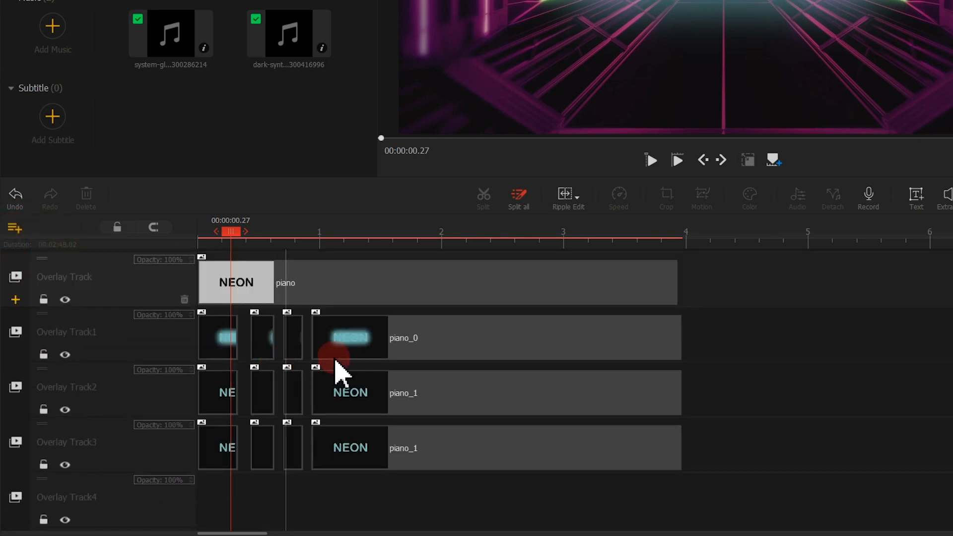
Select the piano_0 NEON clip on Overlay Track1
left_click(329, 343)
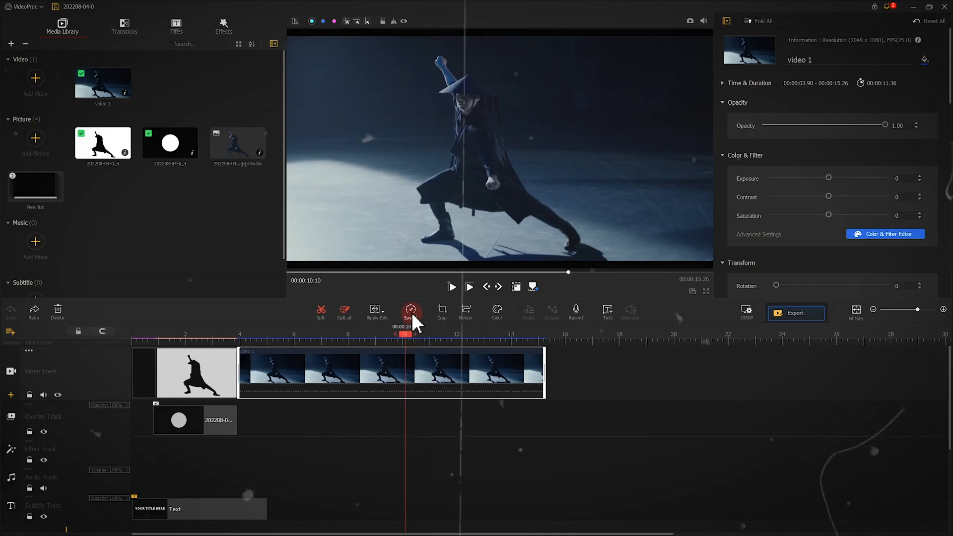
Apply the Advance speed curve to video 1 and bring up the colour and filter editor
left_click(409, 310)
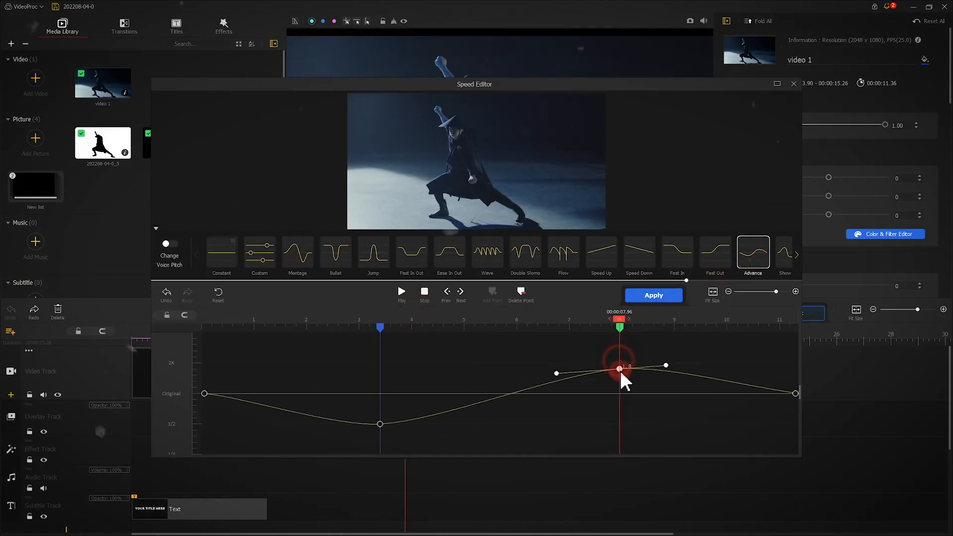
left_click(653, 295)
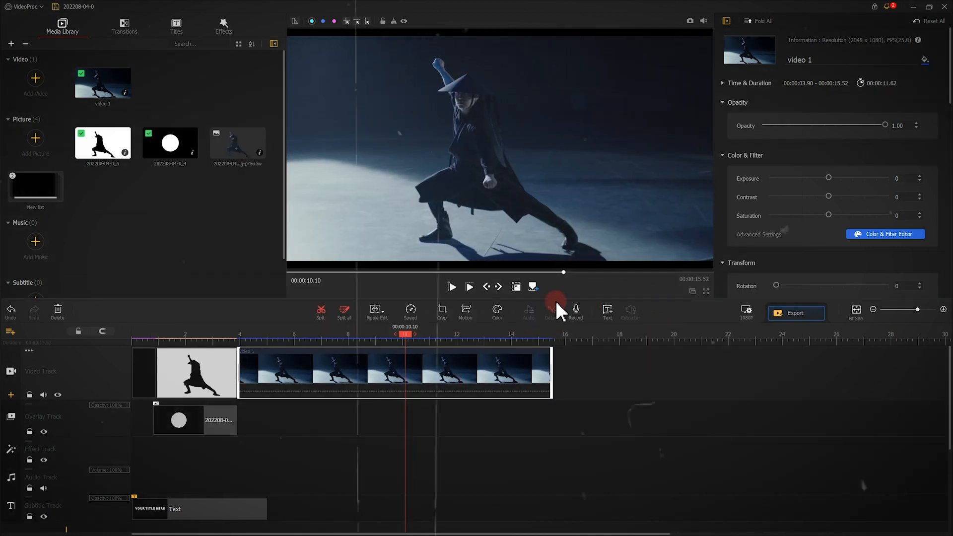
left_click(441, 310)
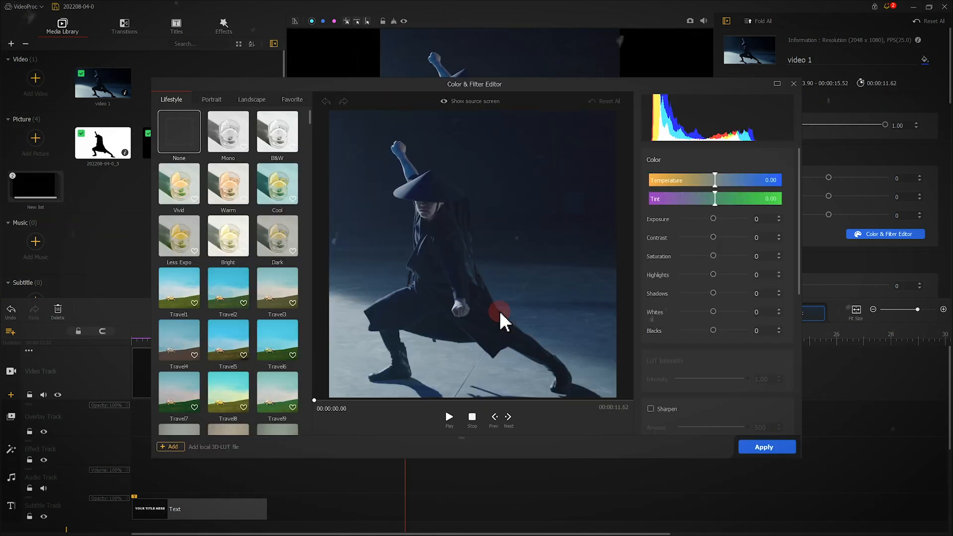
Preview the Mono black-and-white filter and lower the clip's opacity to 0.88
left_click(227, 131)
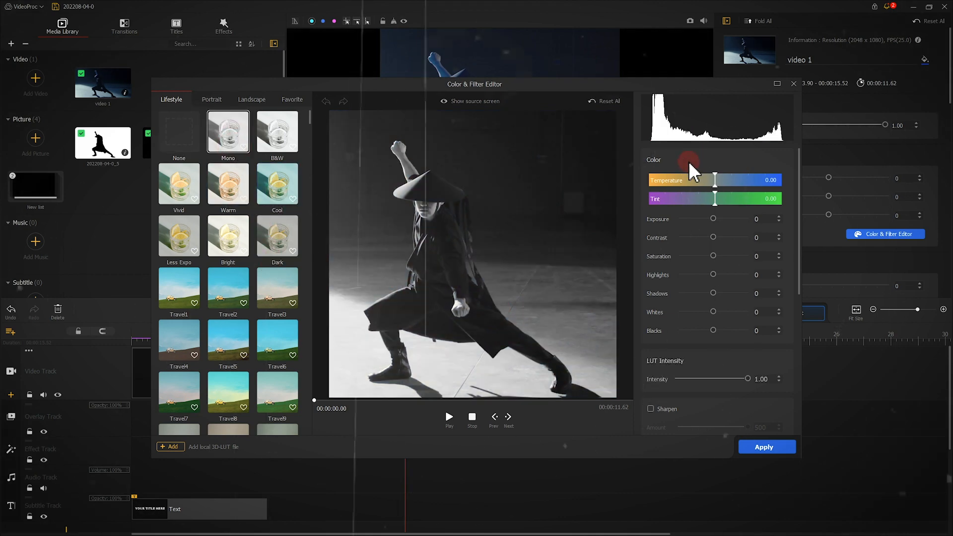
left_click_drag(748, 379, 719, 379)
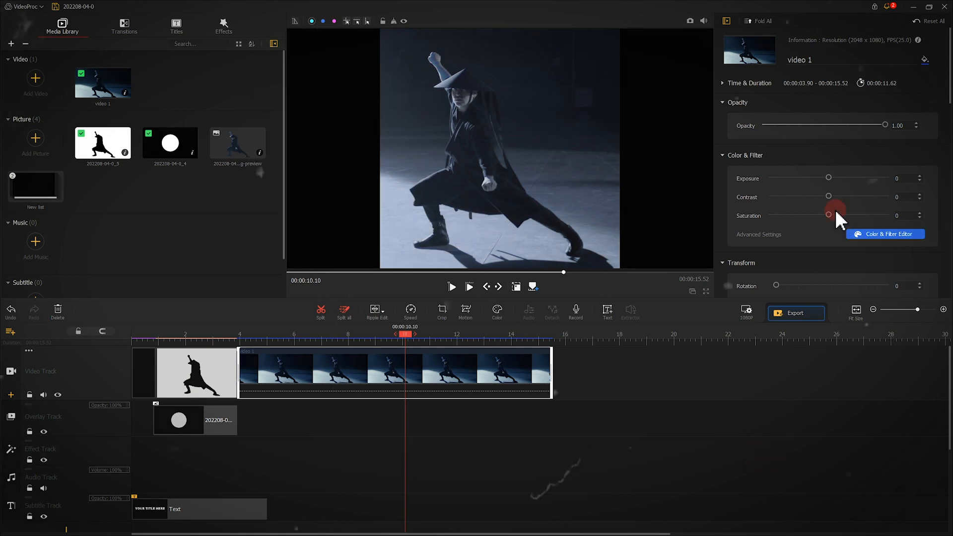
scroll("down", 3)
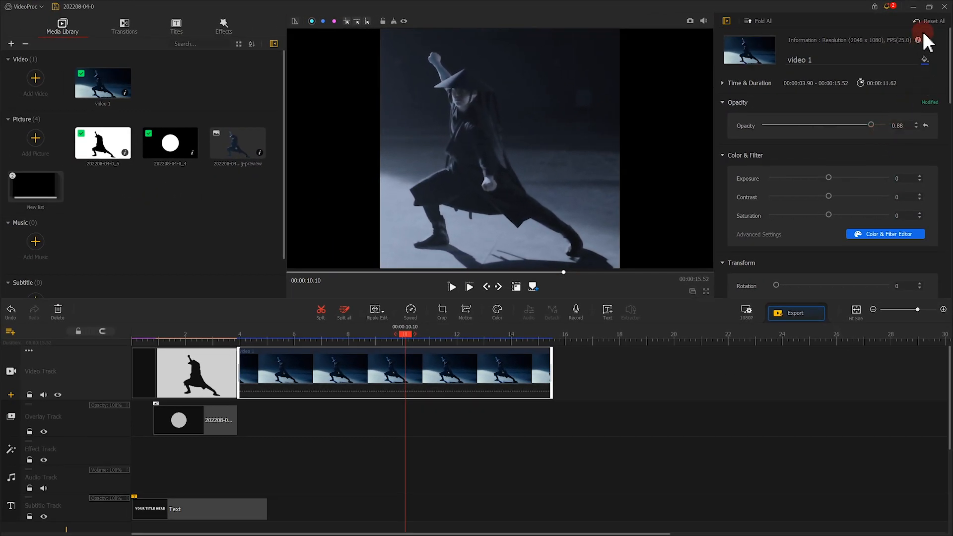
Reset all of video 1's changed properties to defaults, confirming with OK
left_click(929, 20)
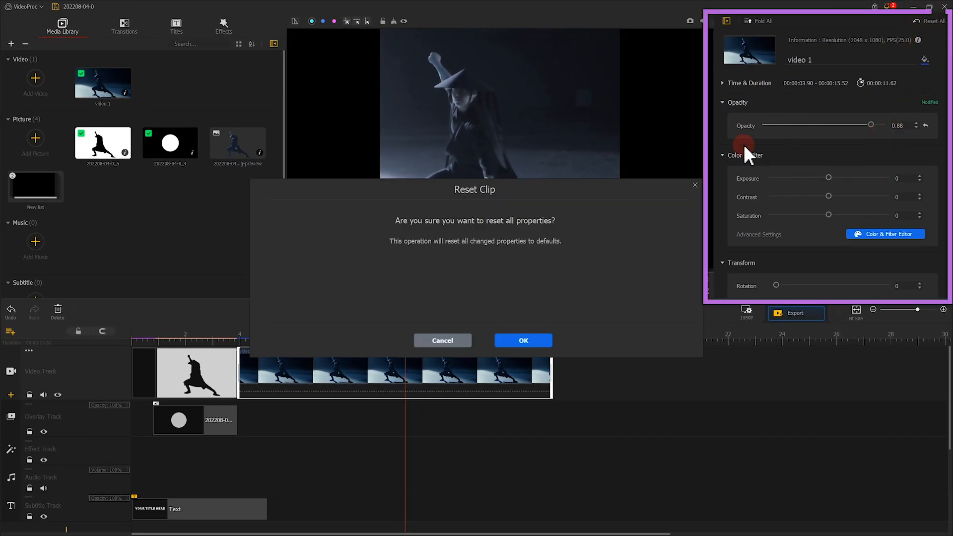
left_click(523, 341)
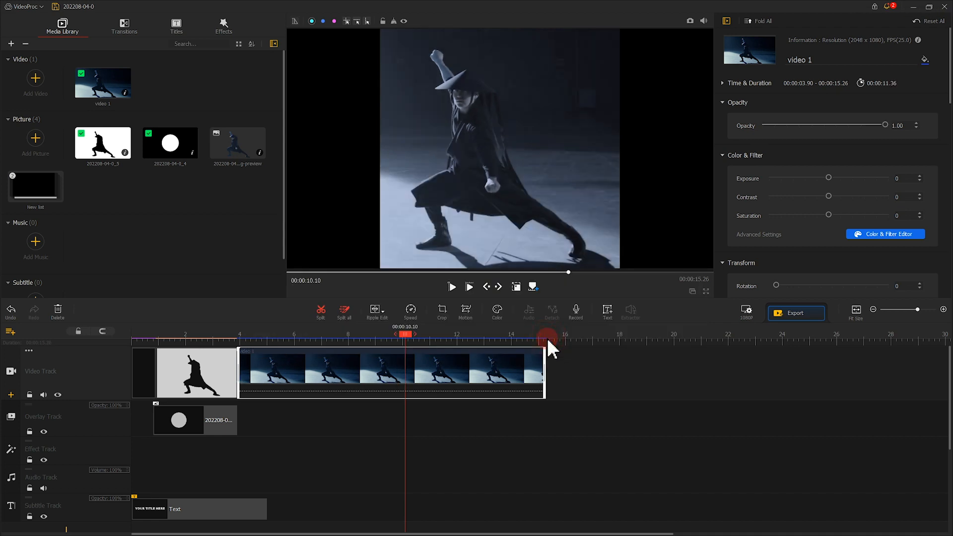
mouse_move(441, 312)
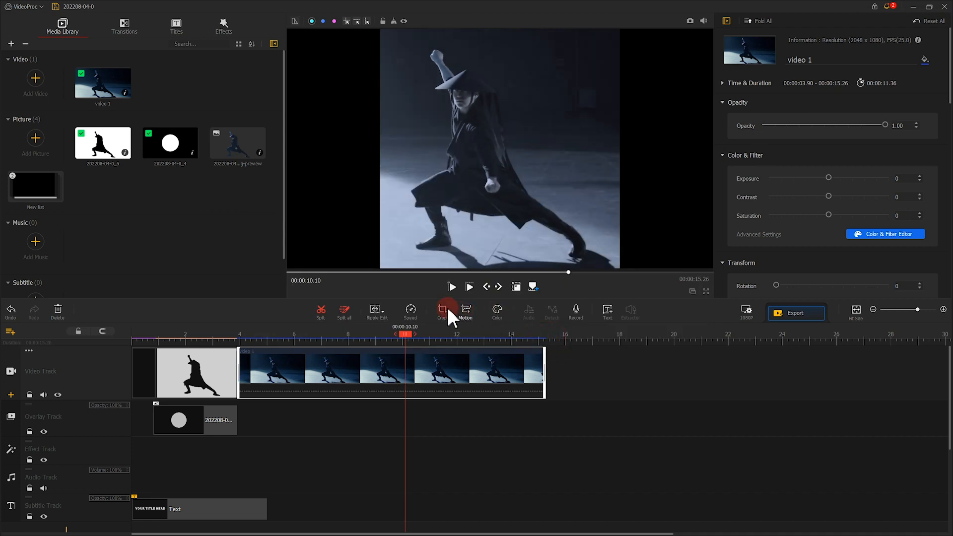
left_click(410, 311)
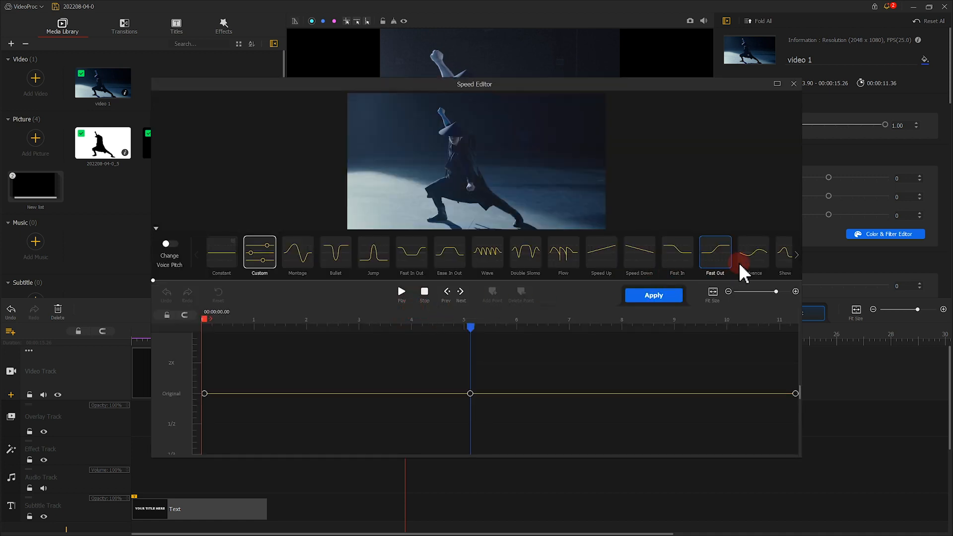
Choose the Advance speed preset and select the peak and slow-down points on its curve
left_click(753, 254)
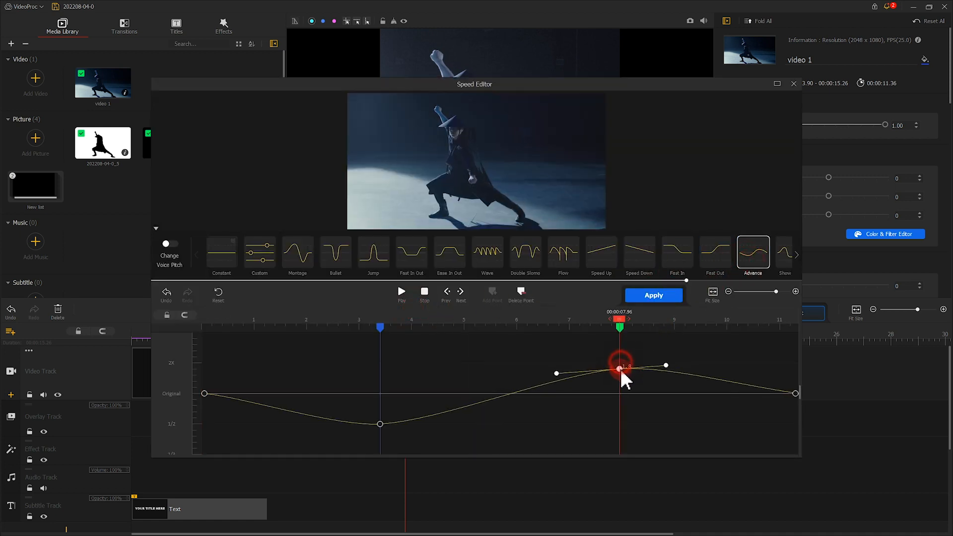
left_click(259, 252)
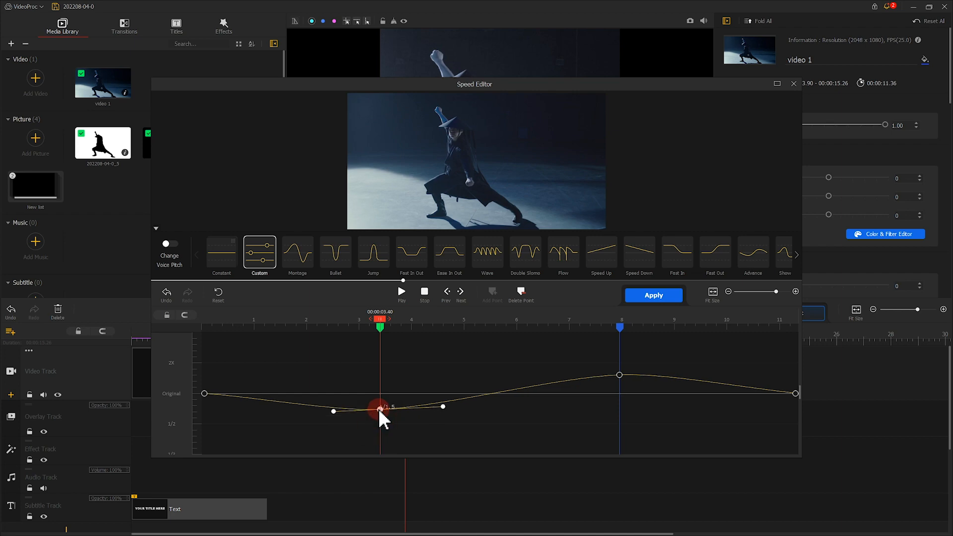
left_click(653, 295)
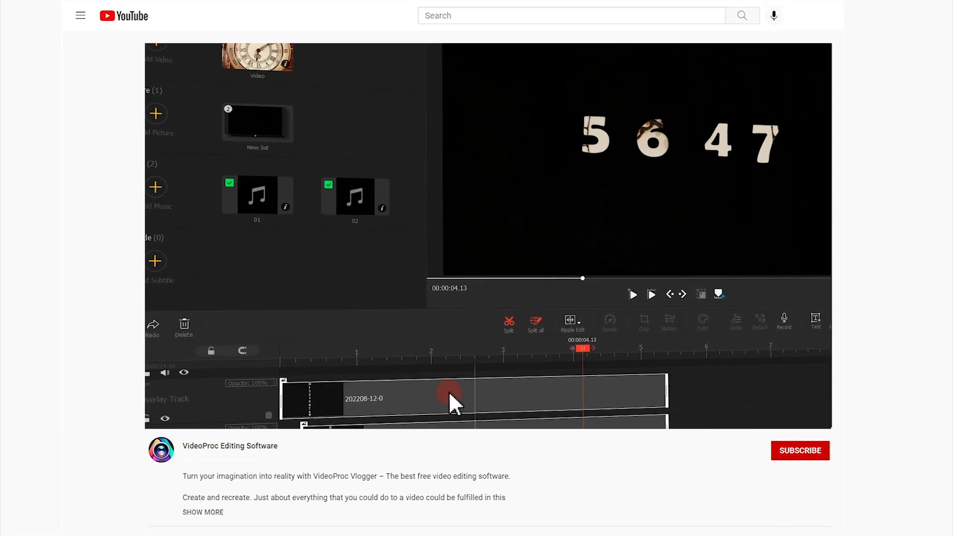
Scrub the YouTube tutorial showing the overlay clip moved later on the timeline
left_click_drag(450, 396, 498, 387)
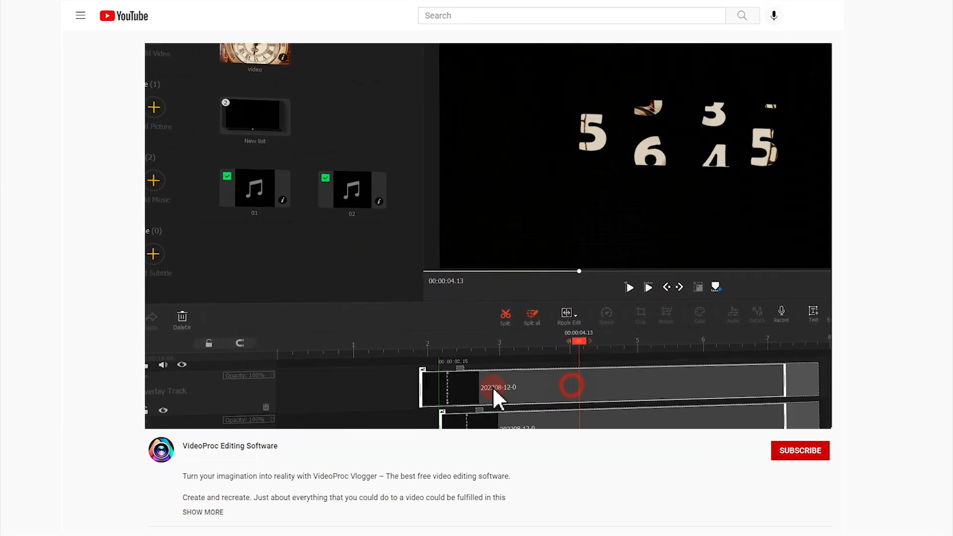